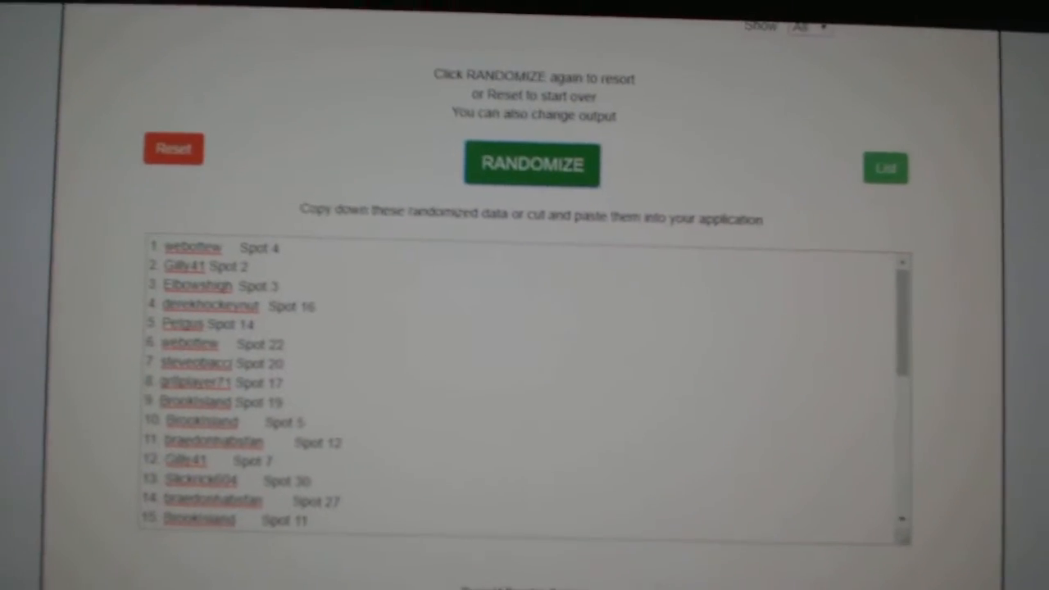
Reshuffle the player-and-spot list and copy the new order into columns A–B of CNC9537.
click(532, 164)
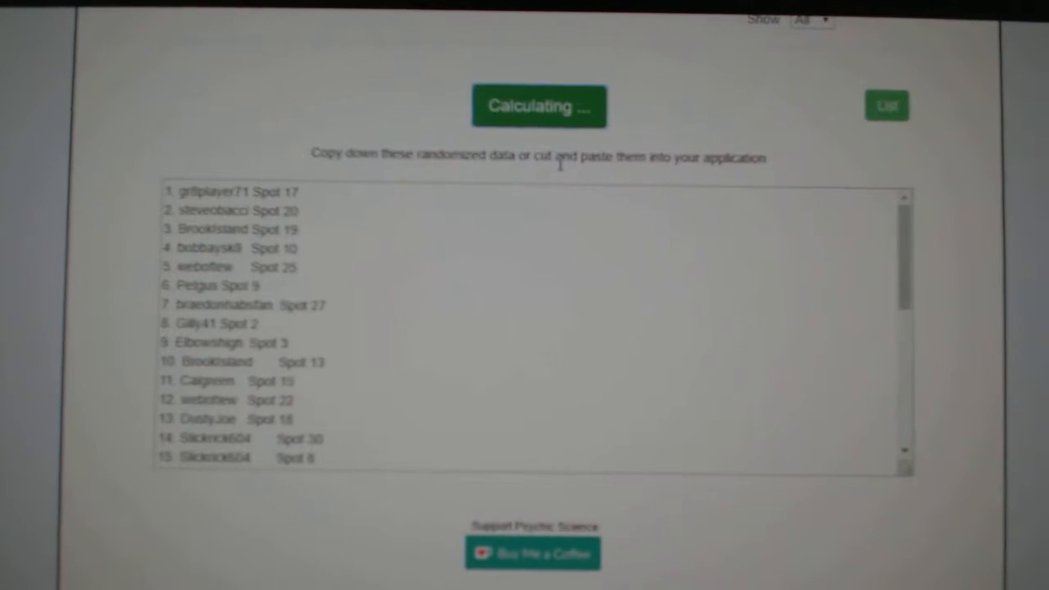
click(538, 105)
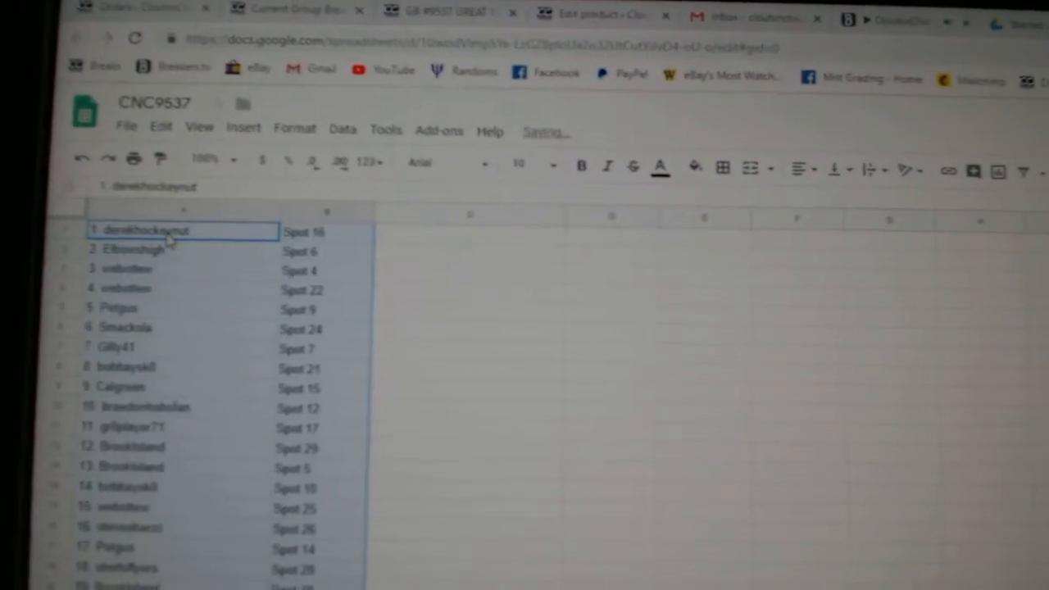
click(510, 136)
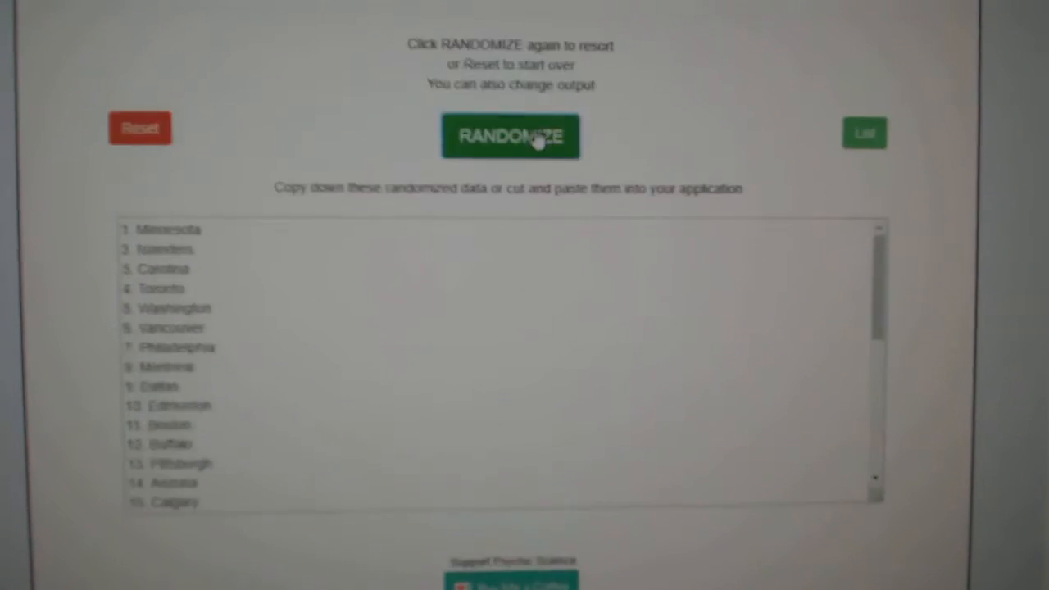
Randomize the order of the 30 hockey team names.
click(510, 134)
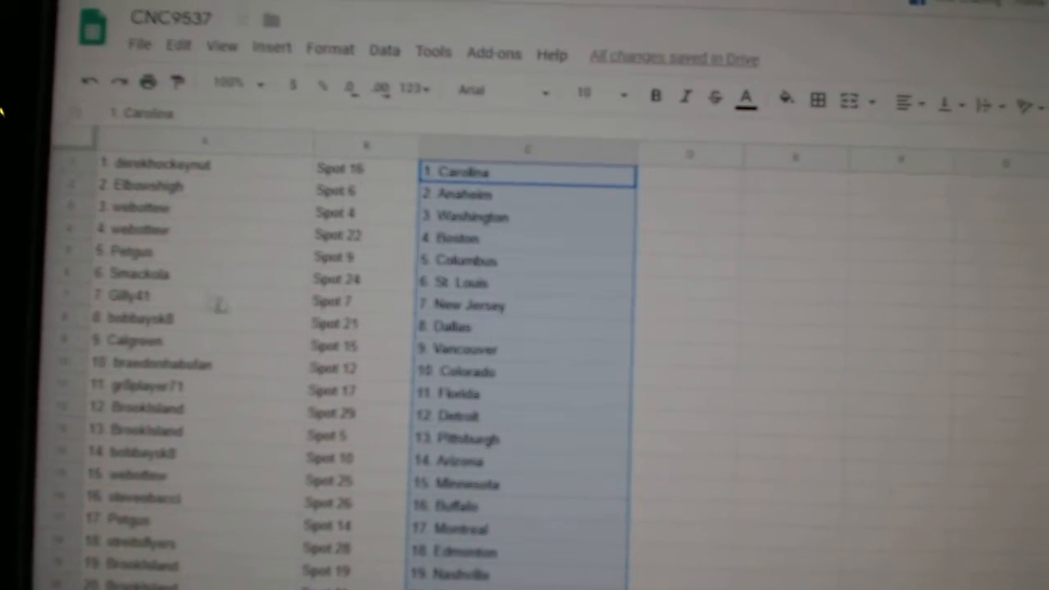
Paste the shuffled teams into column C from C1 and review all 30 player-spot-team rows.
click(128, 302)
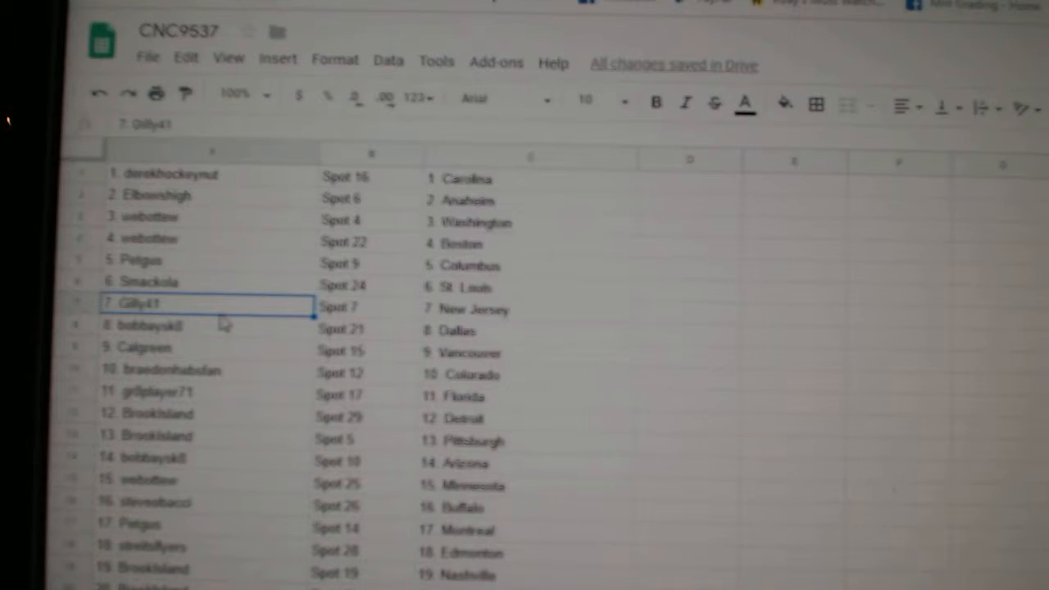
scroll(down, 3)
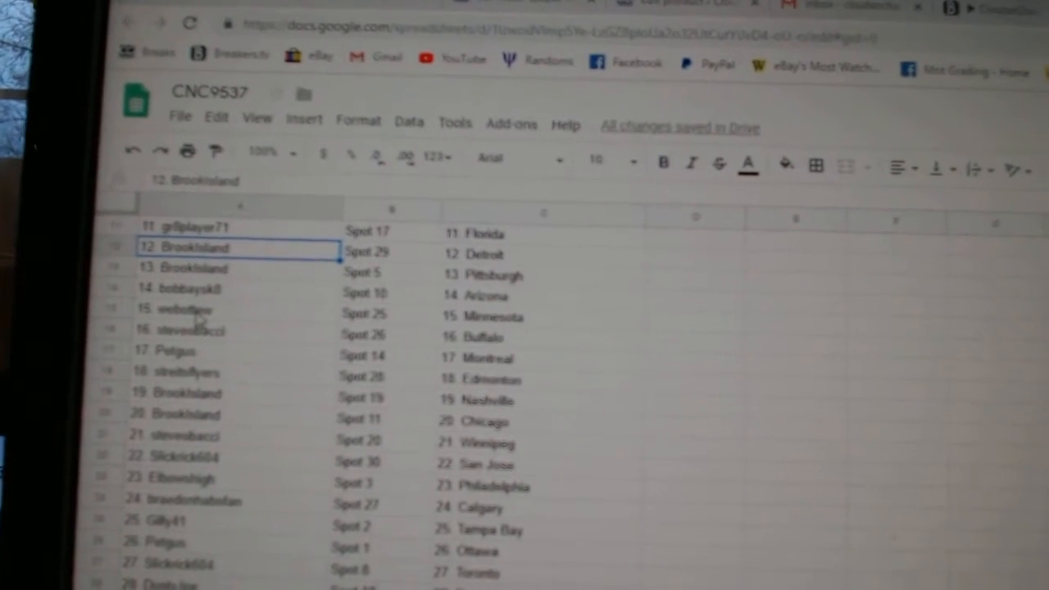
scroll(down, 3)
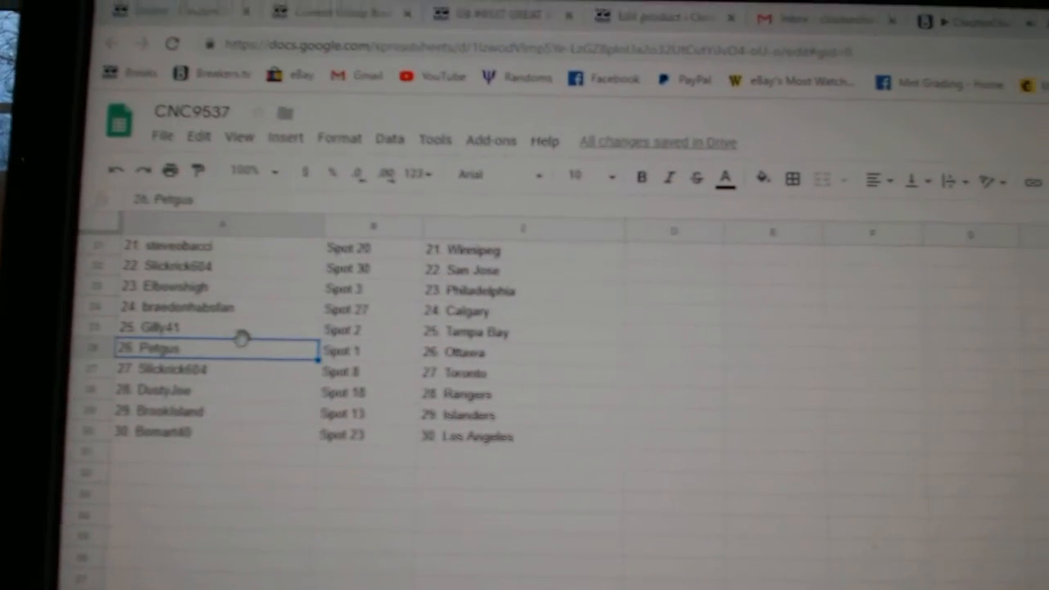
scroll(down, 3)
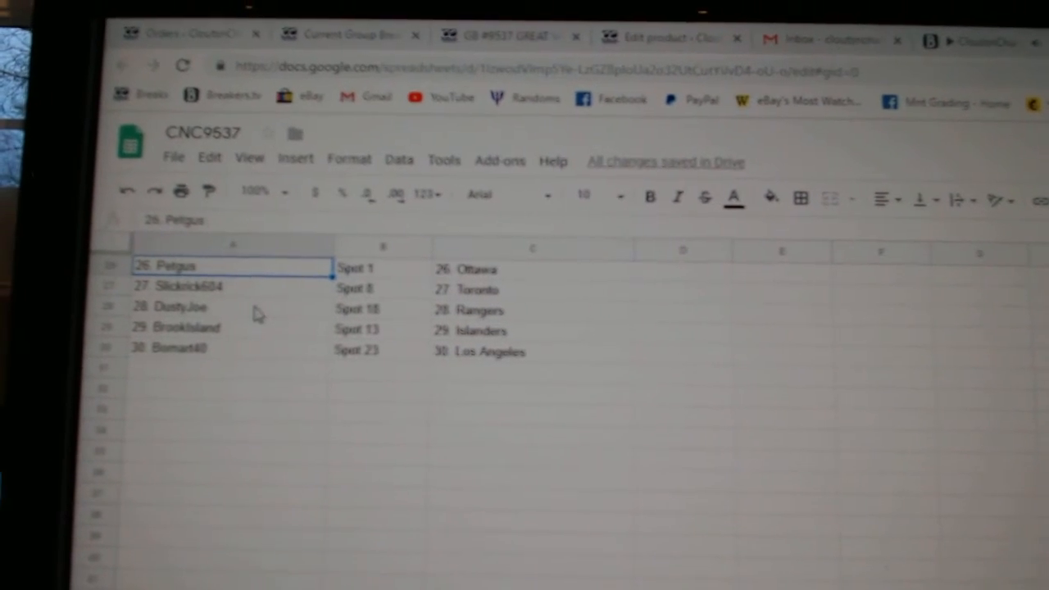